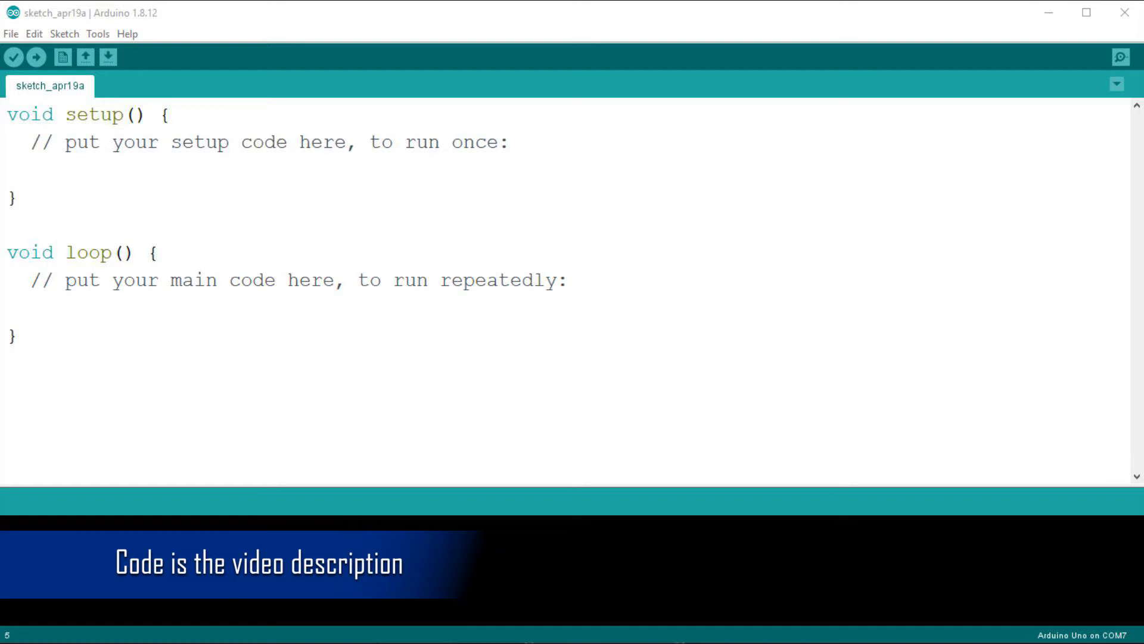
{"action": "type", "text": "#define"}
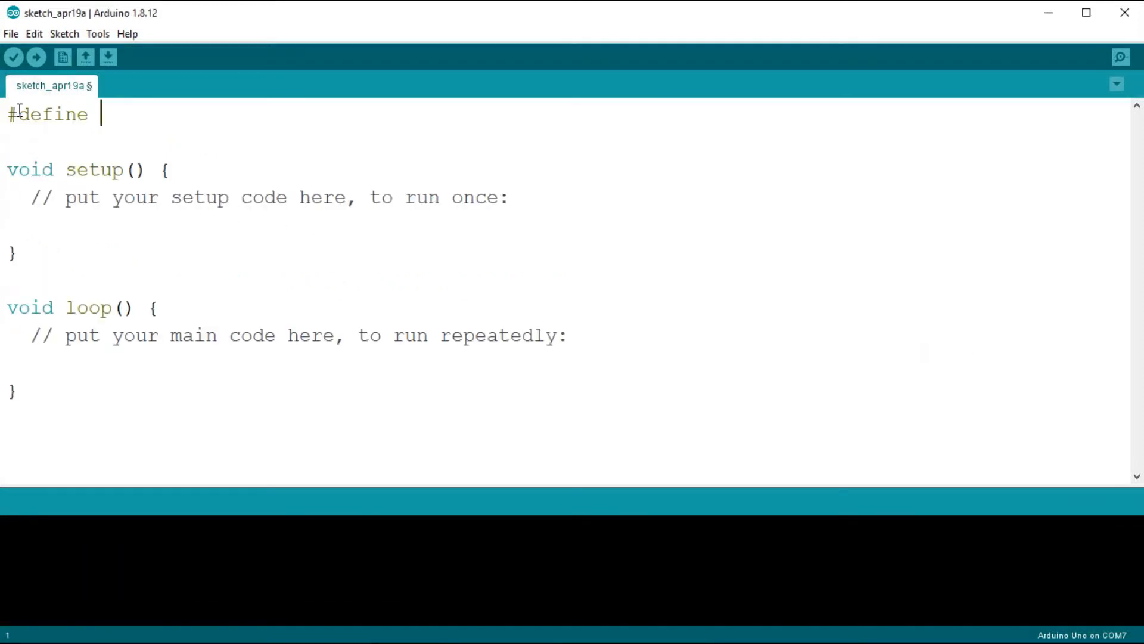
{"action": "type", "text": "potentiometer"}
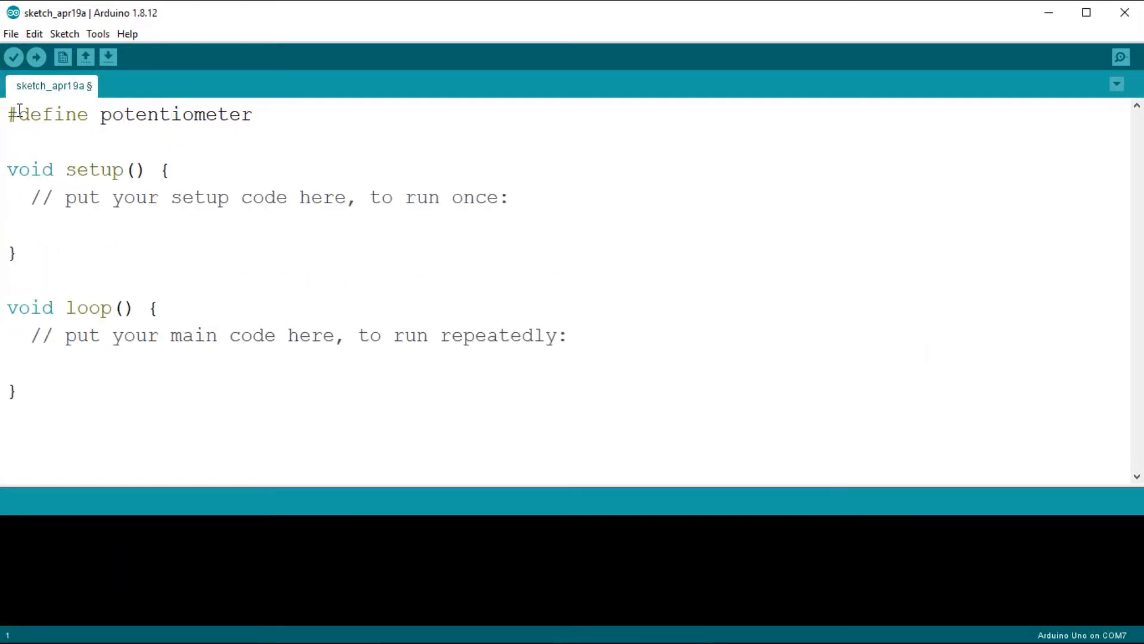
{"action": "type", "text": "A0"}
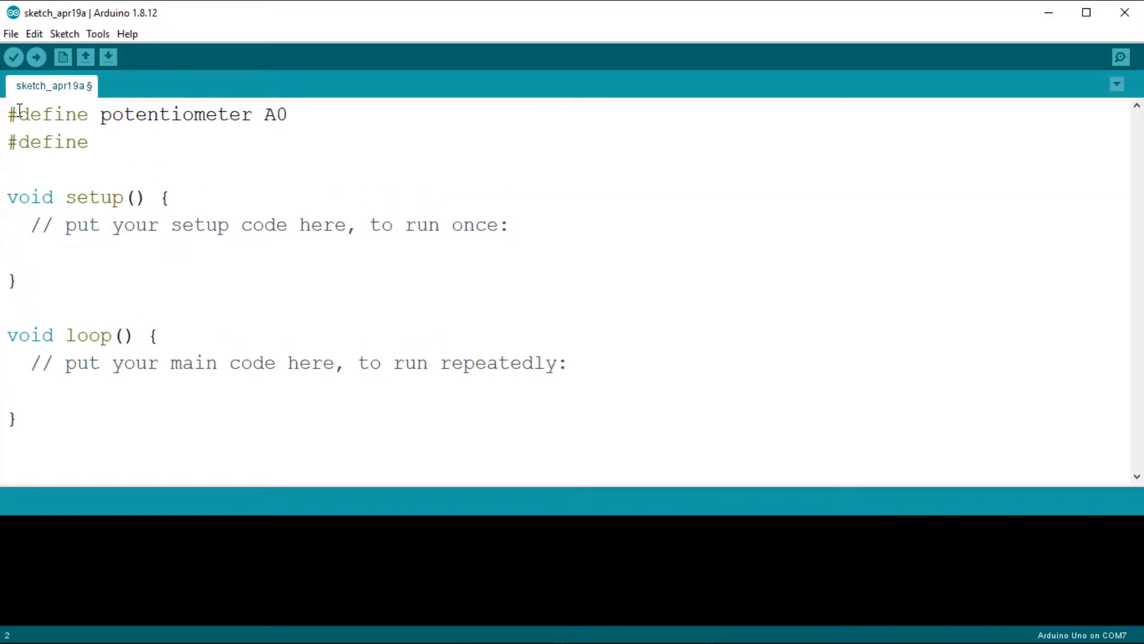
{"action": "type", "text": "LED1 11"}
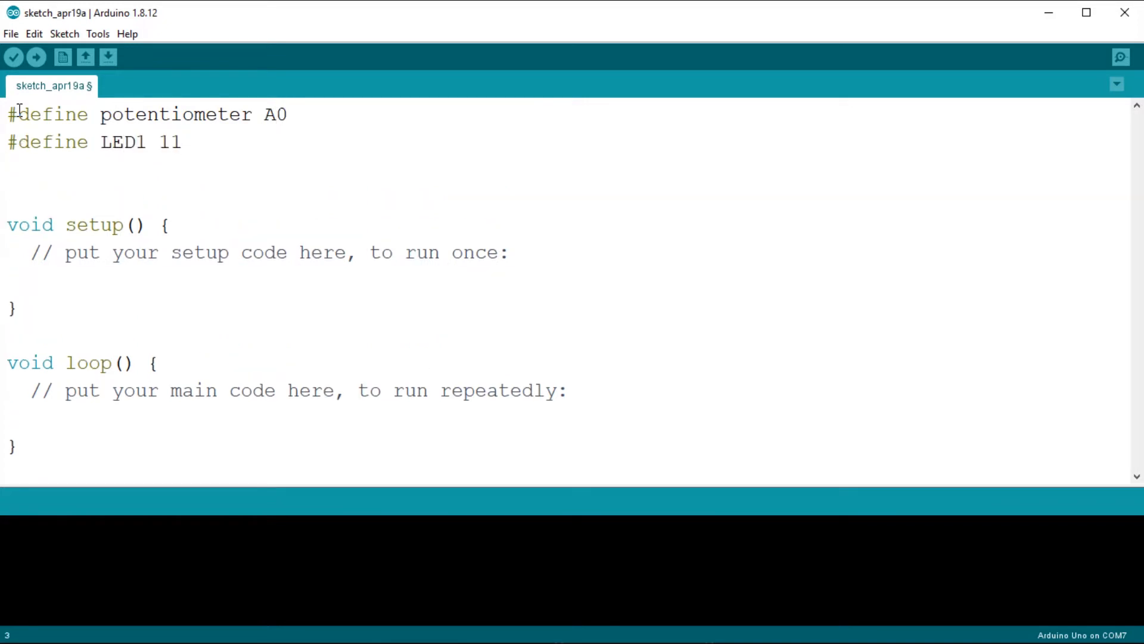
{"action": "type", "text": "#define LED2"}
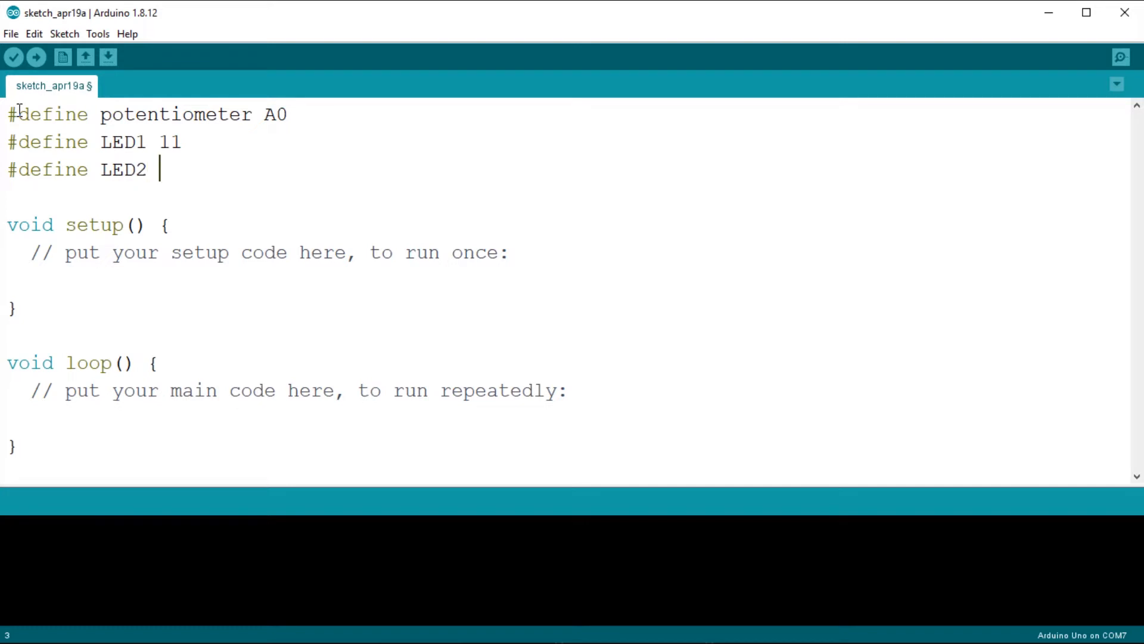
{"action": "type", "text": "10"}
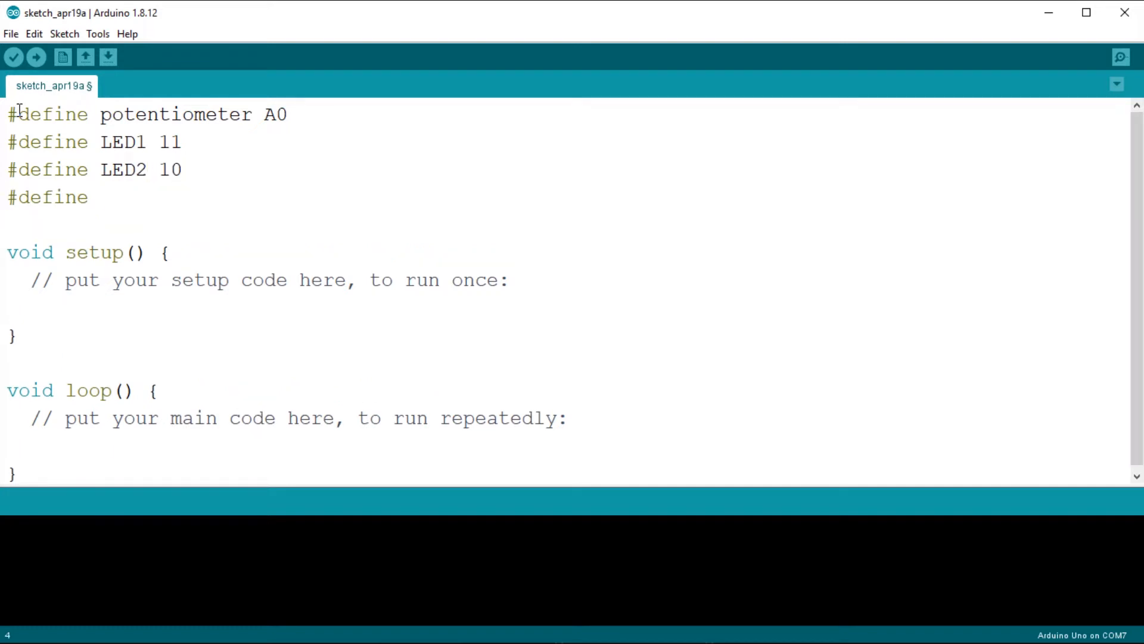
{"action": "type", "text": "LED3 9"}
{"action": "type", "text": "#define LED4"}
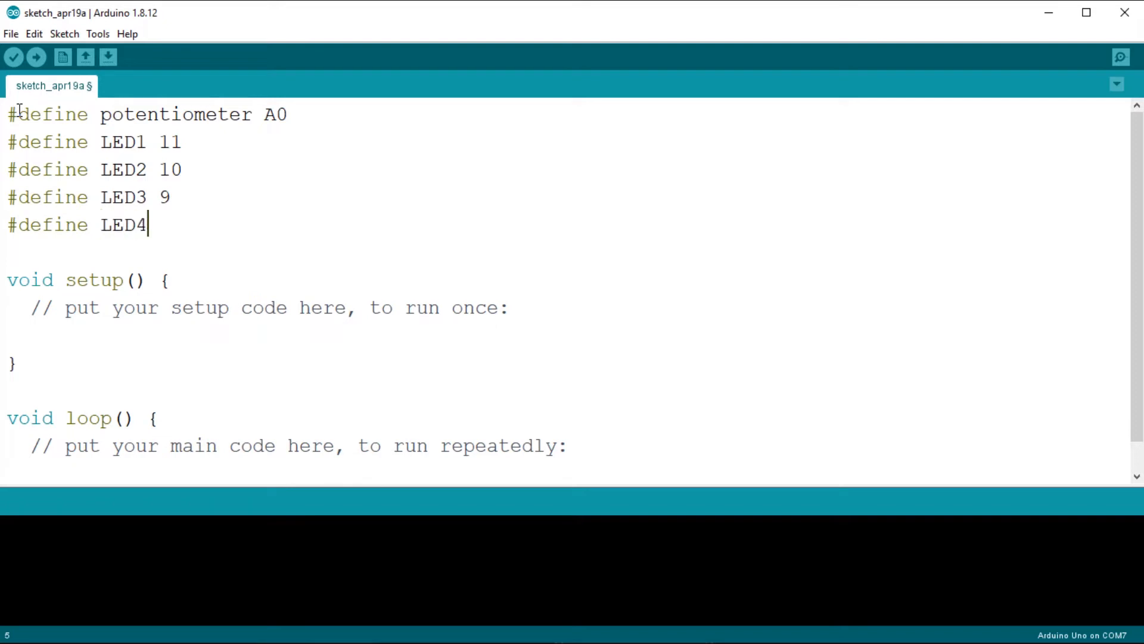
{"action": "type", "text": "8"}
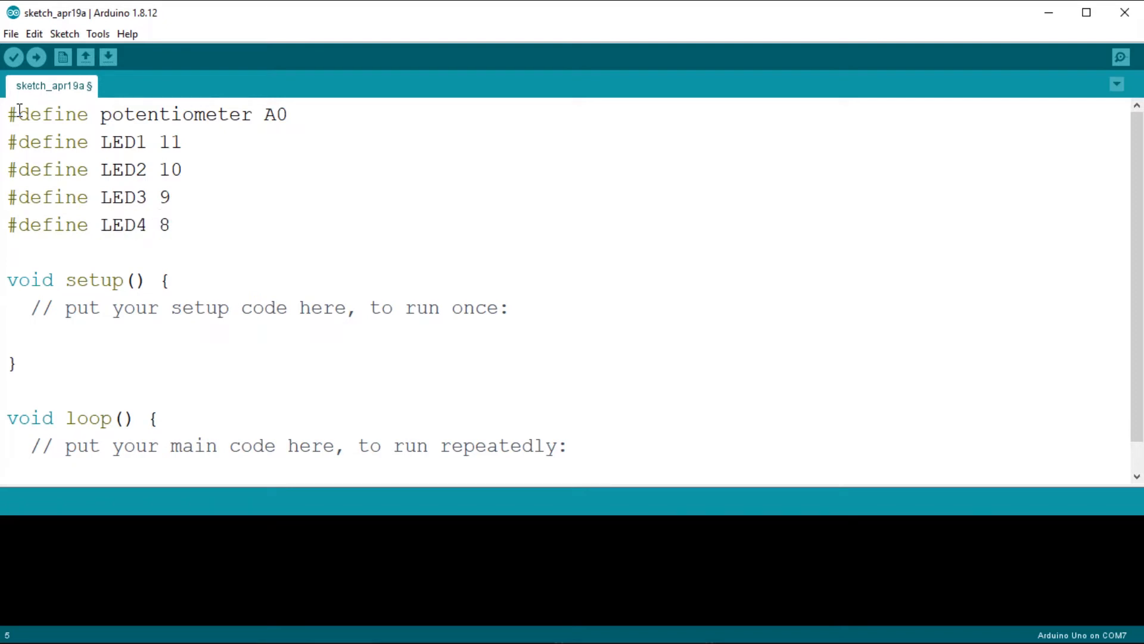
{"action": "type", "text": "pin"}
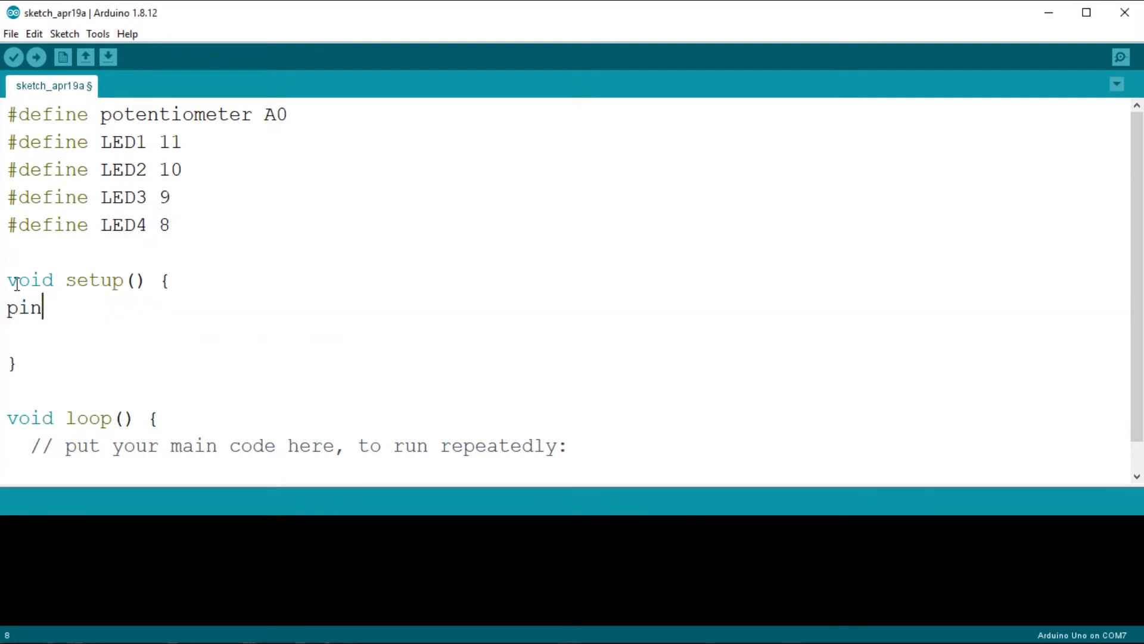
{"action": "type", "text": "Mode (LED1,OU"}
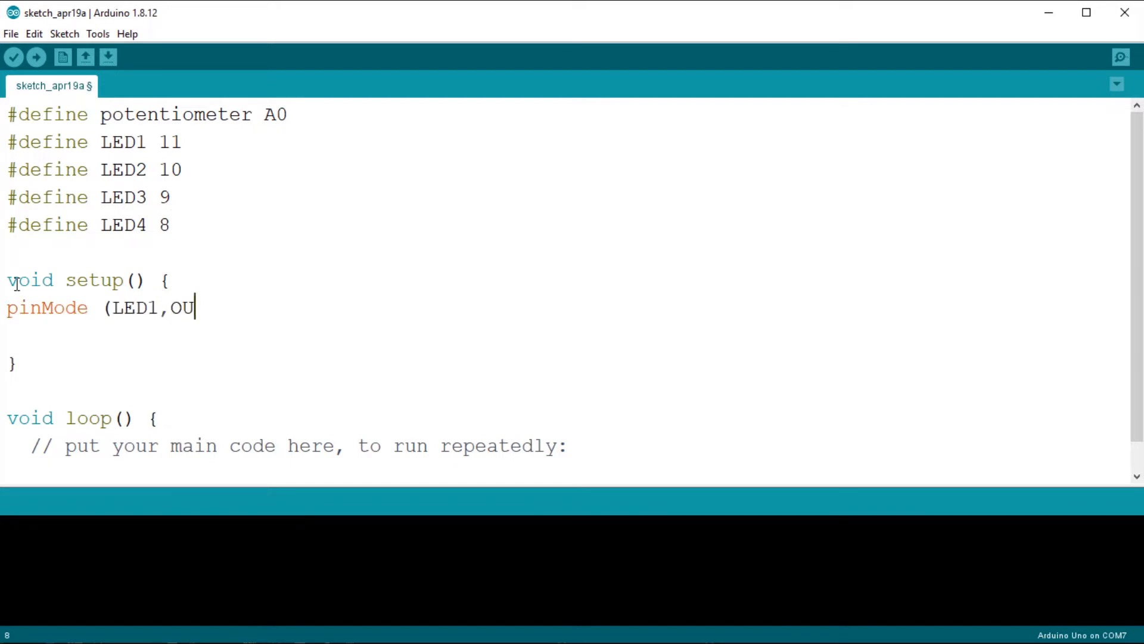
{"action": "type", "text": "TPUT);"}
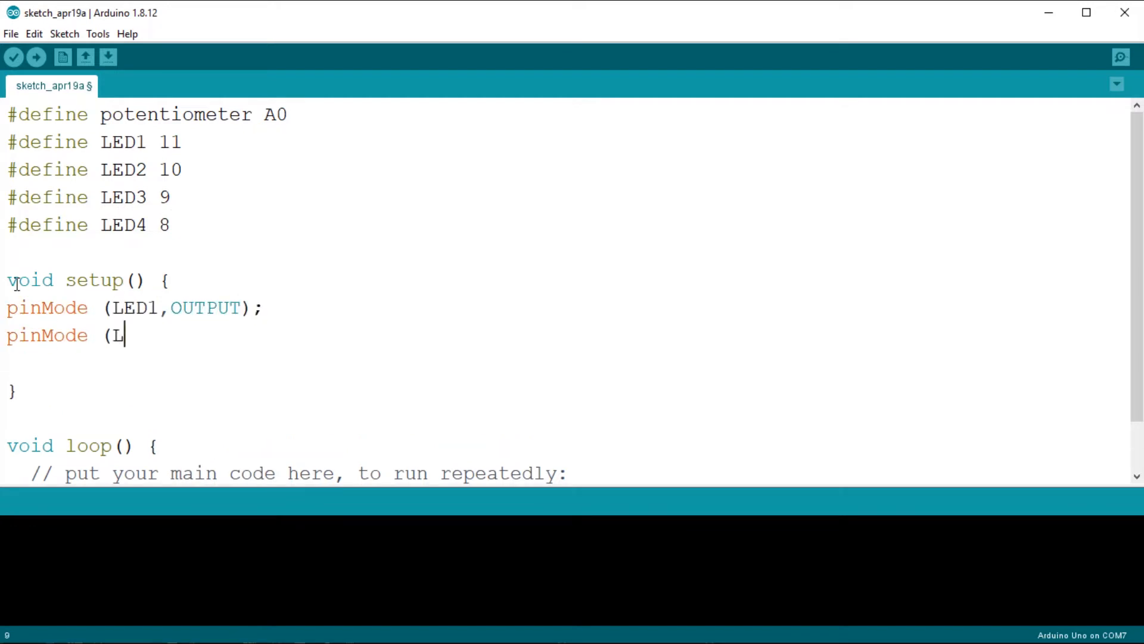
{"action": "type", "text": "ED2, OUTPUT)"}
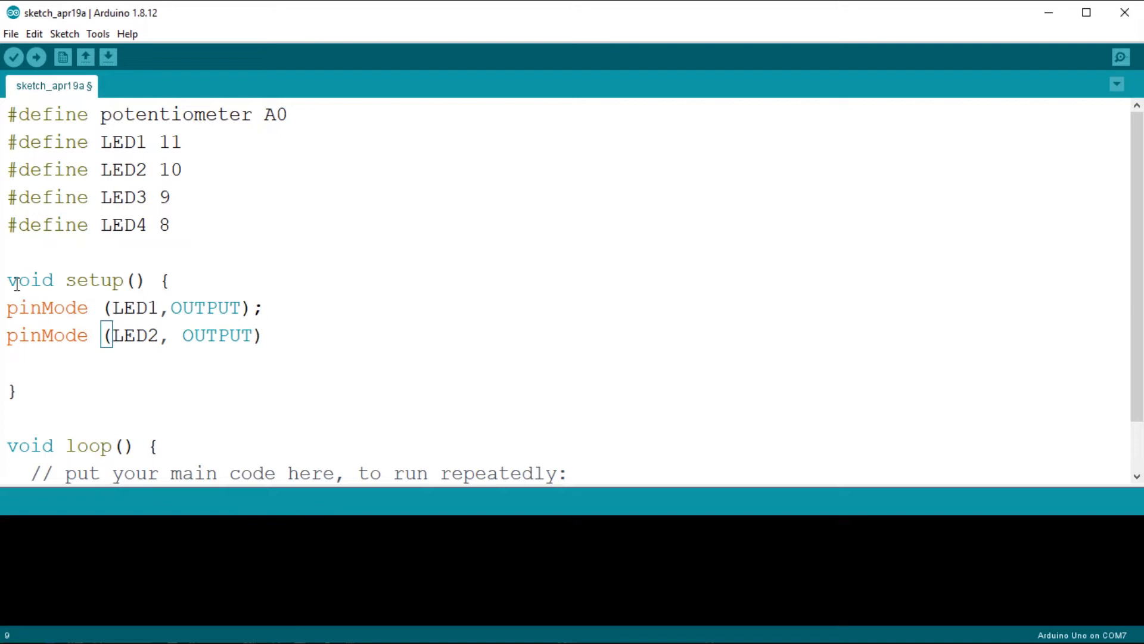
{"action": "type", "text": ");"}
{"action": "type", "text": "pin"}
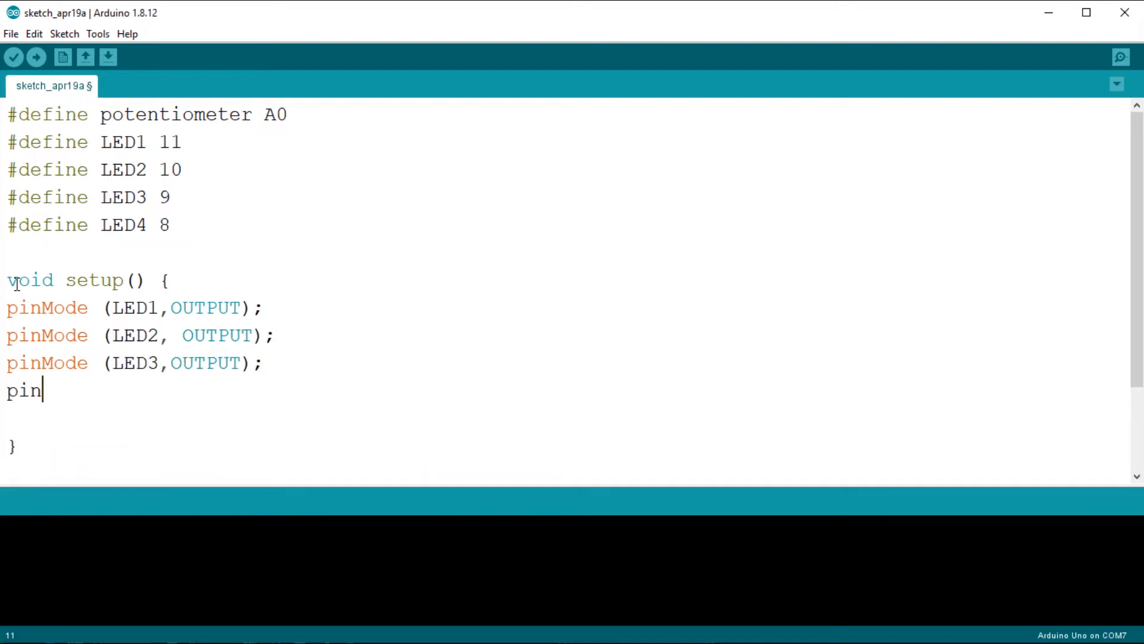
{"action": "type", "text": "Mode (LED4,OUTPUT)"}
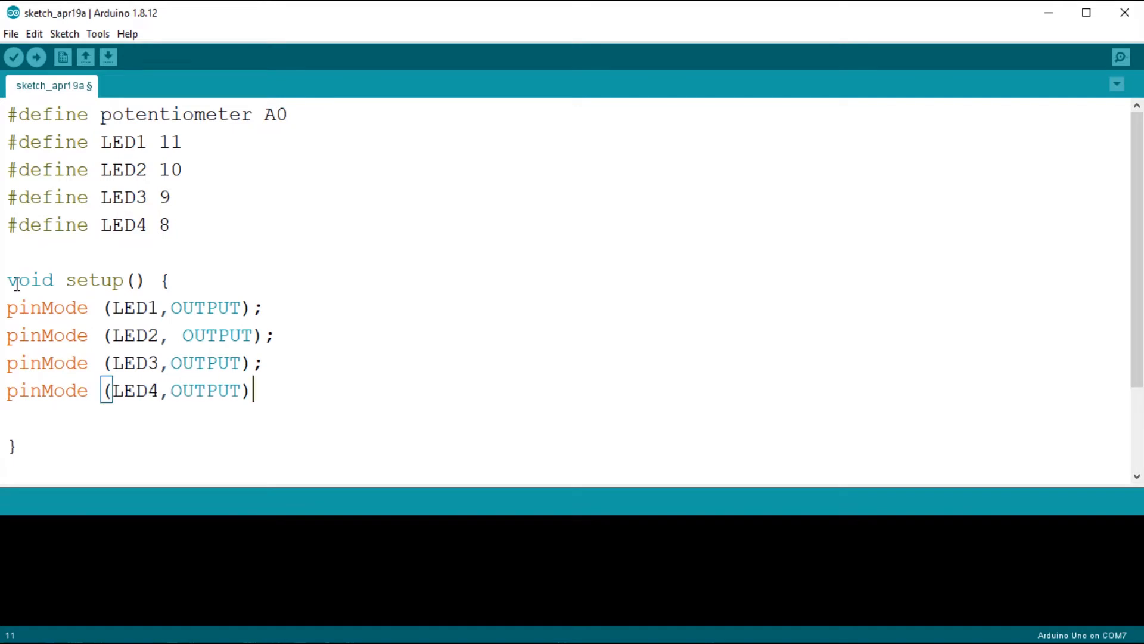
{"action": "type", "text": ";"}
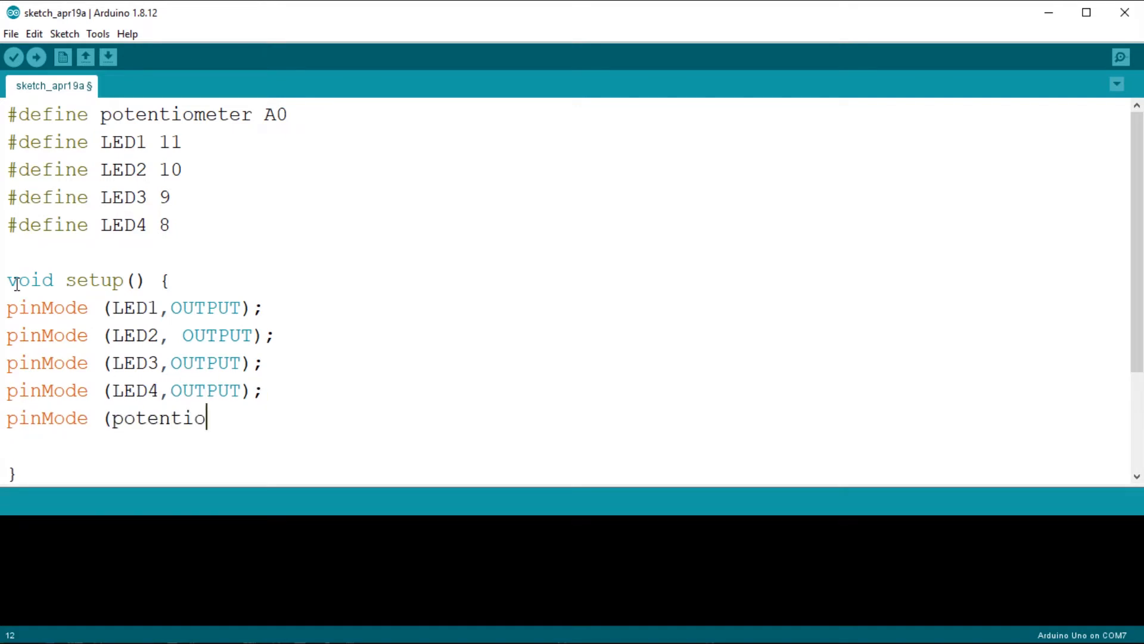
{"action": "type", "text": "meter,INPUT);"}
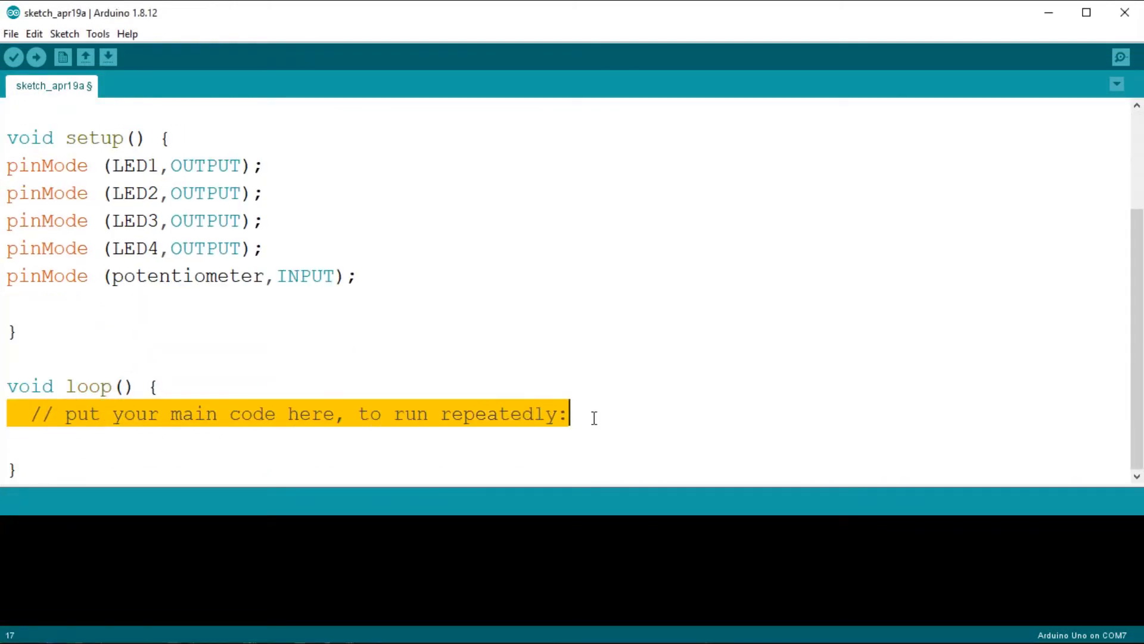
{"action": "type", "text": "int inputValue ="}
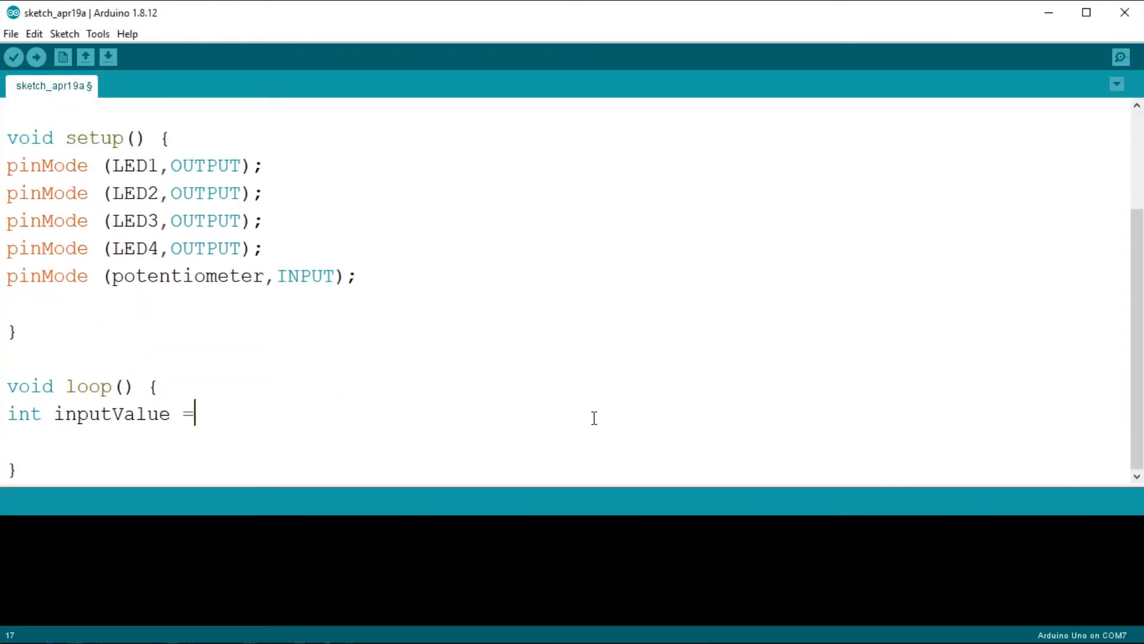
{"action": "type", "text": "analogRead(po"}
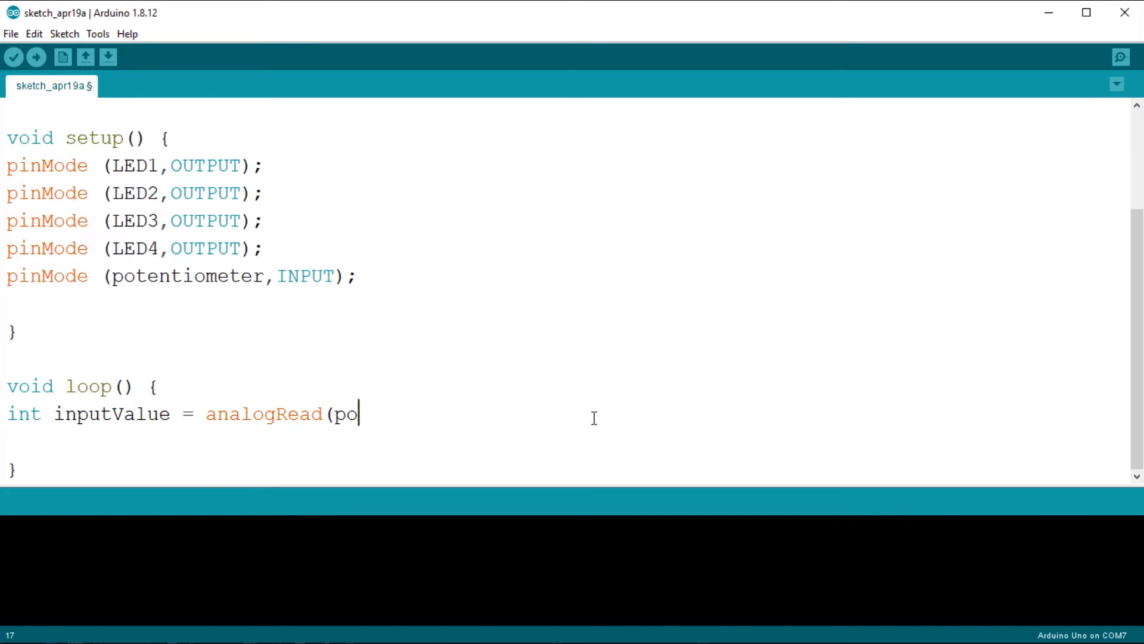
{"action": "type", "text": "tentiometer);"}
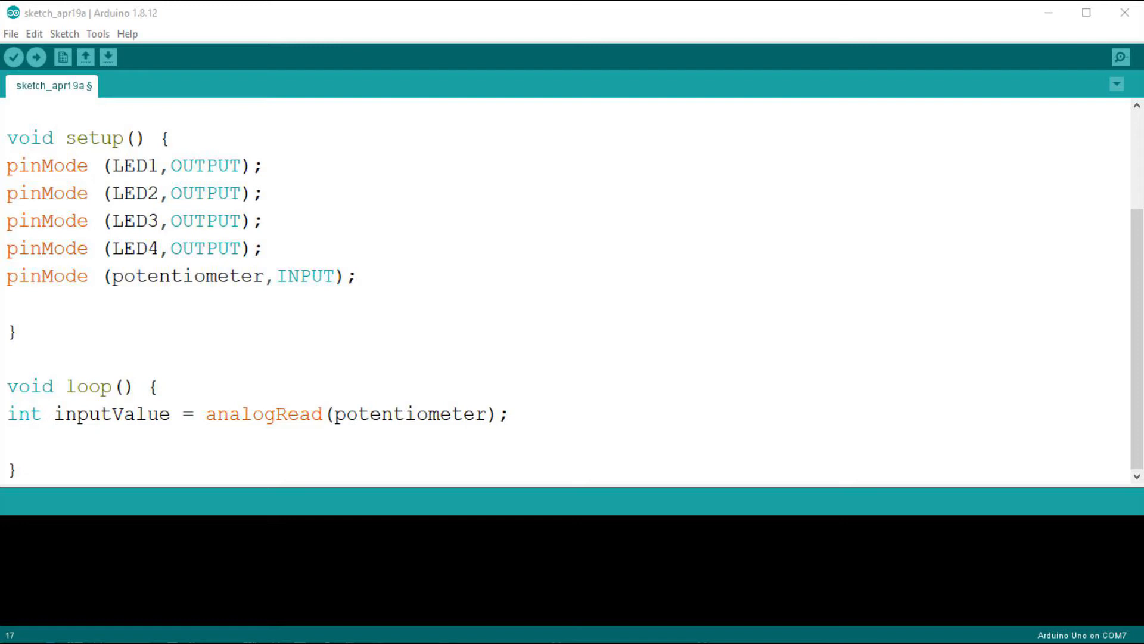
{"action": "type", "text": "int outputVal"}
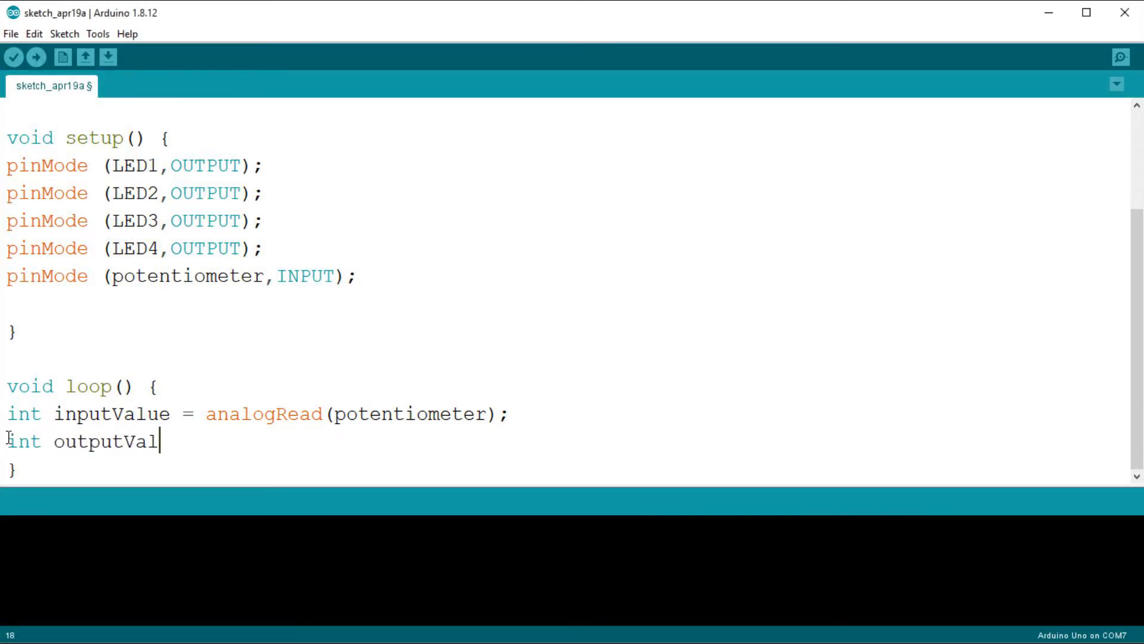
{"action": "type", "text": "ue = map (input"}
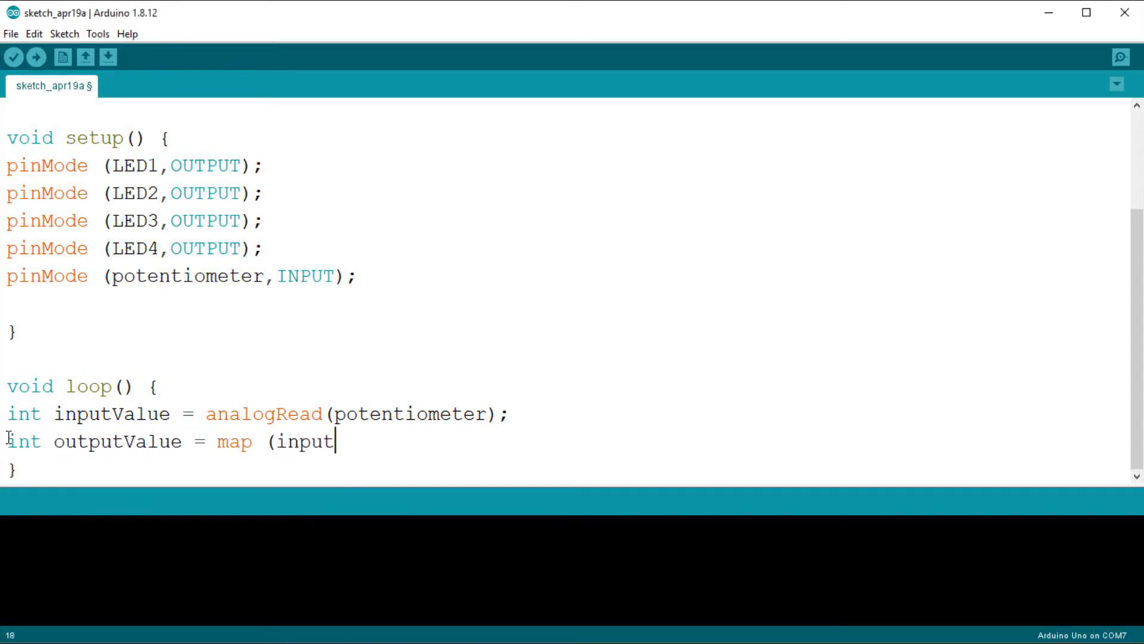
{"action": "type", "text": "Value,0,1023,0,4);"}
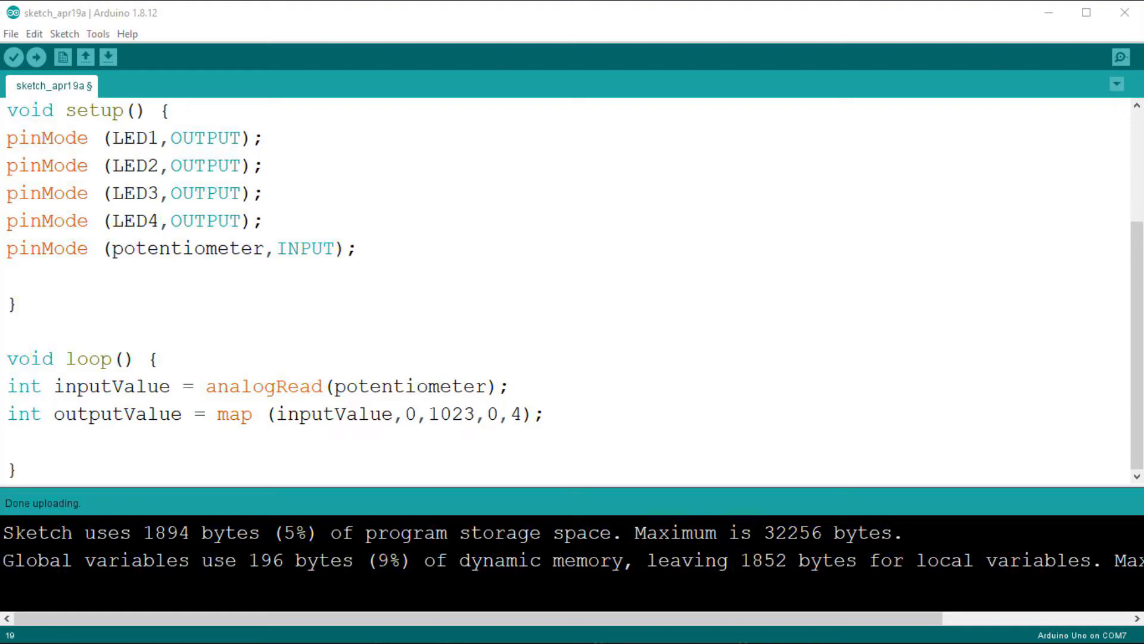
{"action": "scroll", "scroll_direction": "down", "scroll_amount": 3}
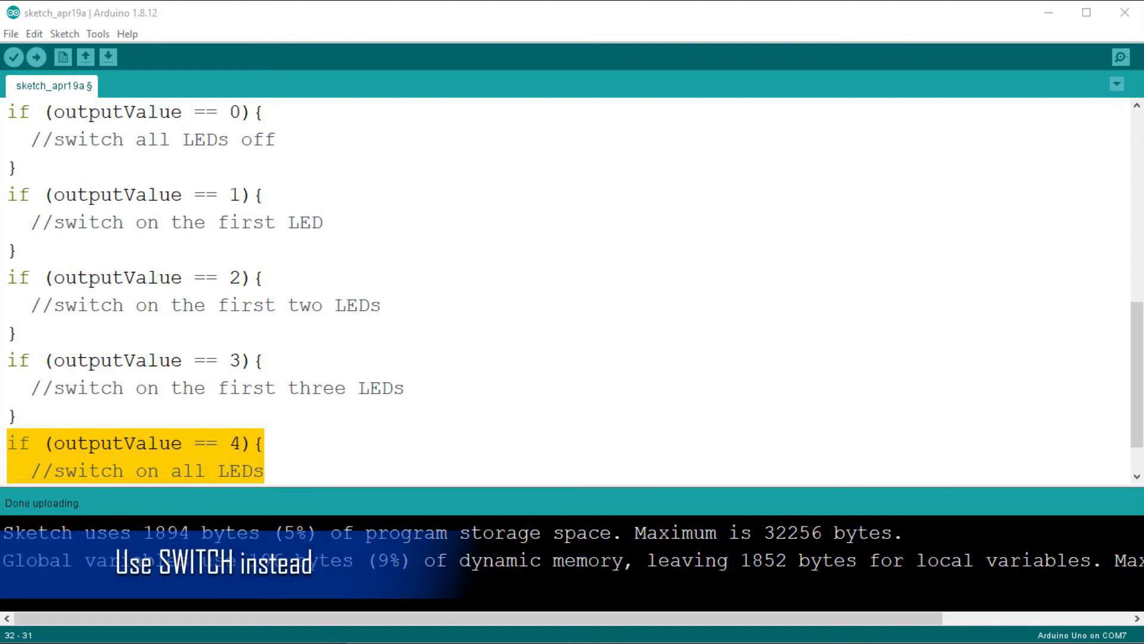
{"action": "scroll", "scroll_direction": "up", "scroll_amount": 3}
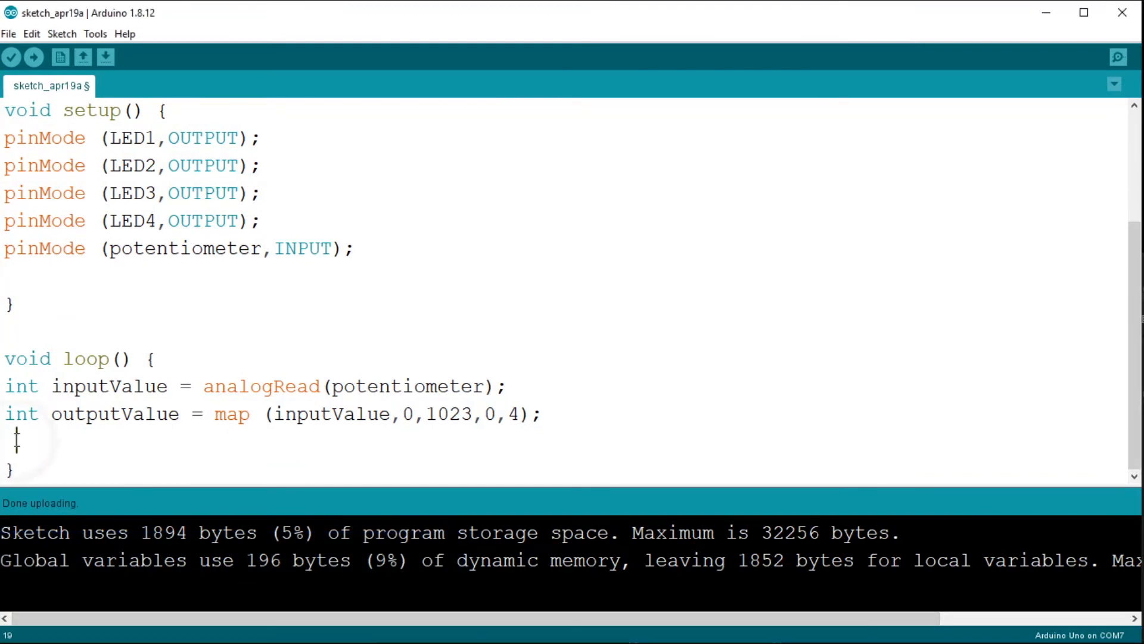
{"action": "type", "text": "switch ("}
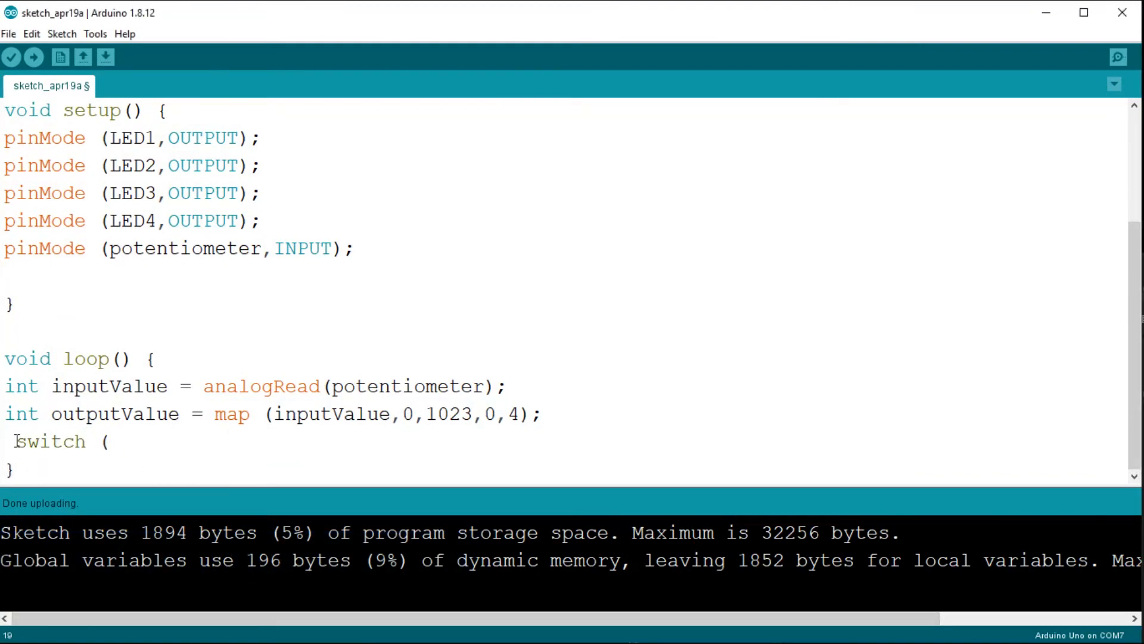
{"action": "type", "text": "outputVale"}
{"action": "type", "text": "case"}
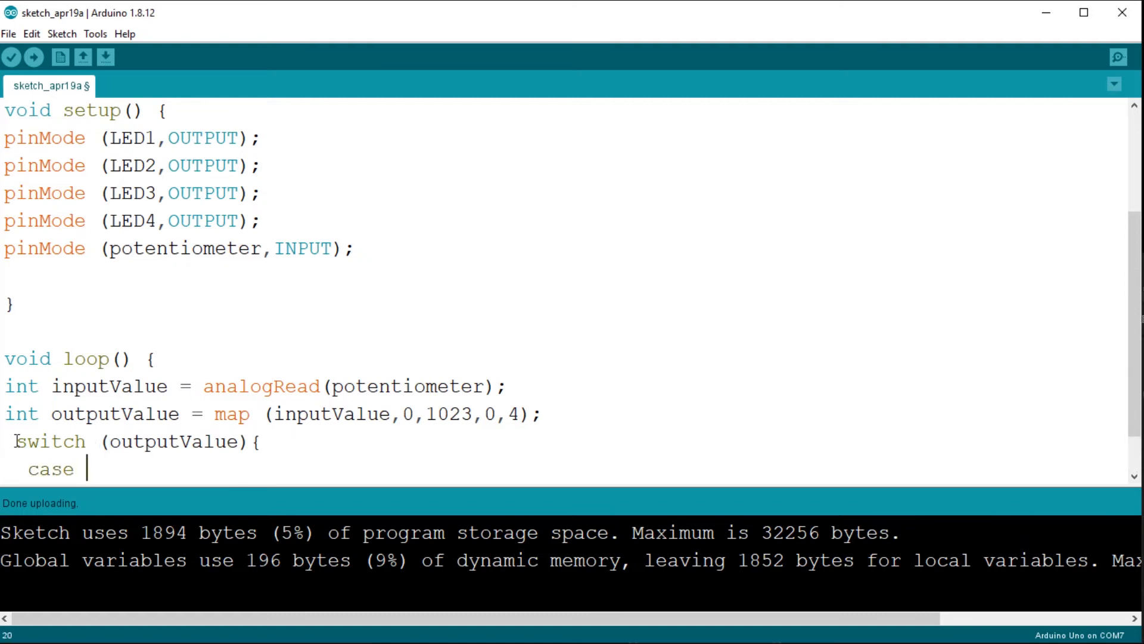
{"action": "type", "text": "0:"}
{"action": "type", "text": "digitalWrite (LED3"}
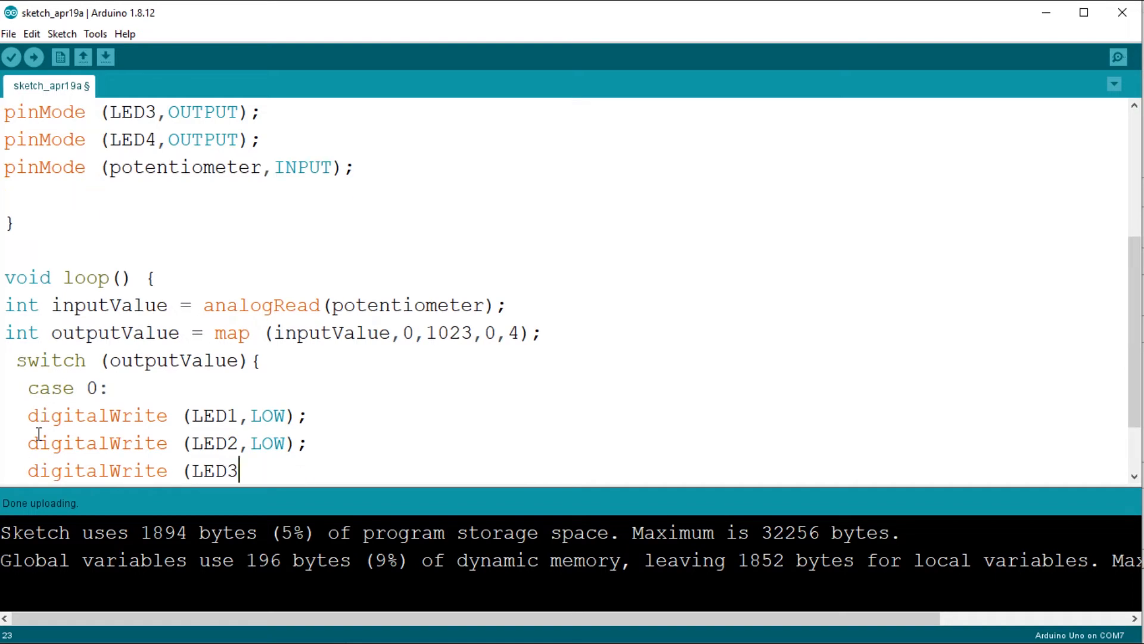
{"action": "type", "text": ",LOW);"}
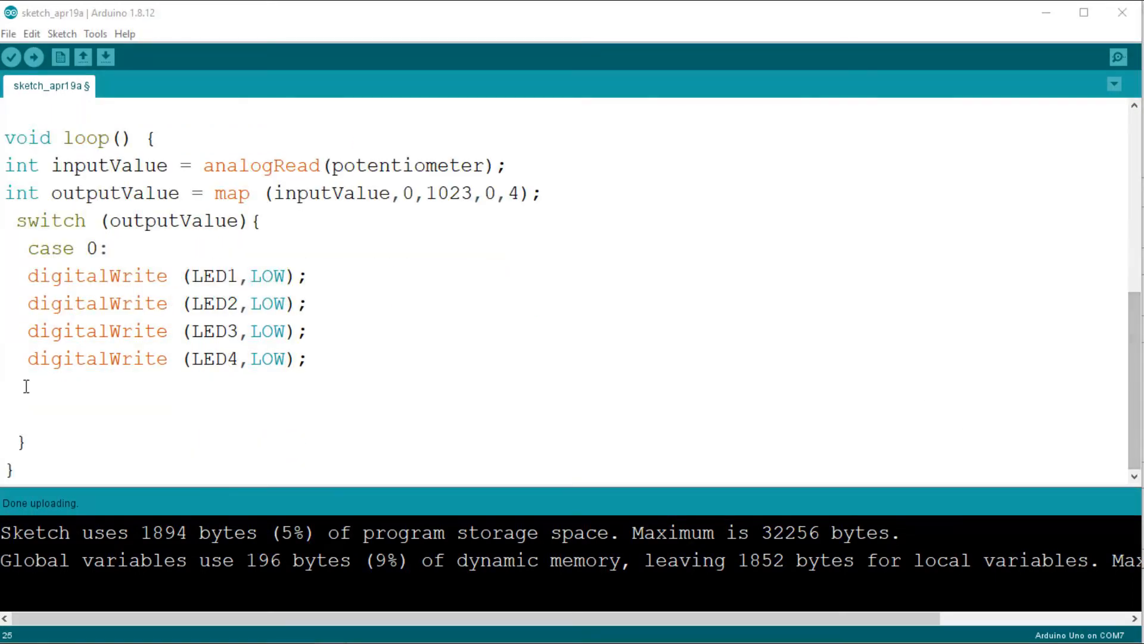
{"action": "type", "text": "break"}
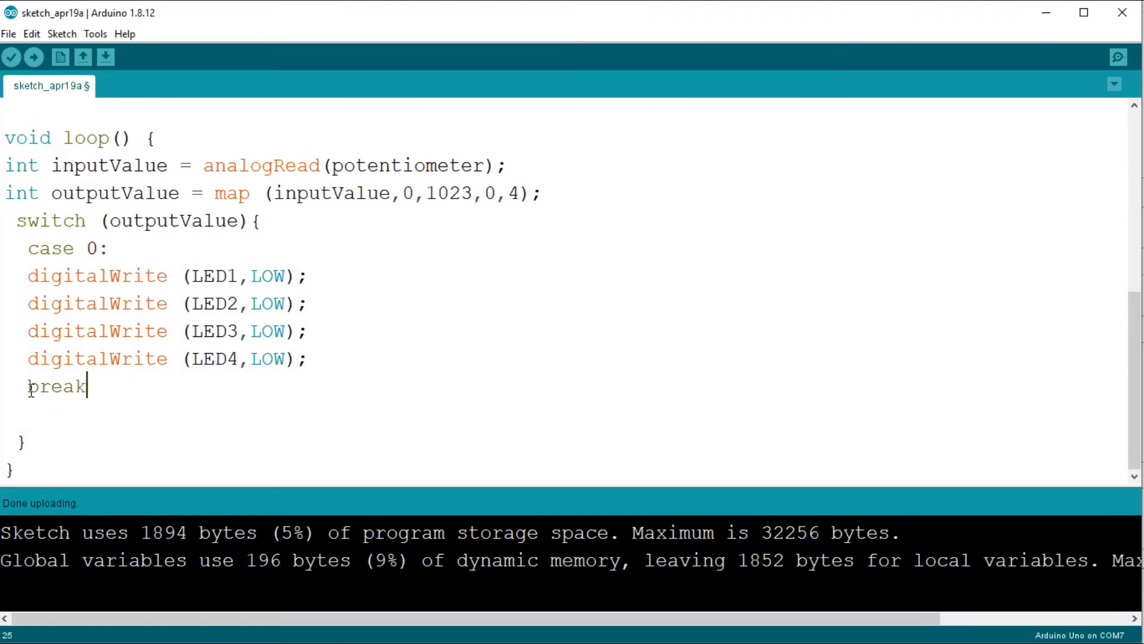
{"action": "type", "text": ";"}
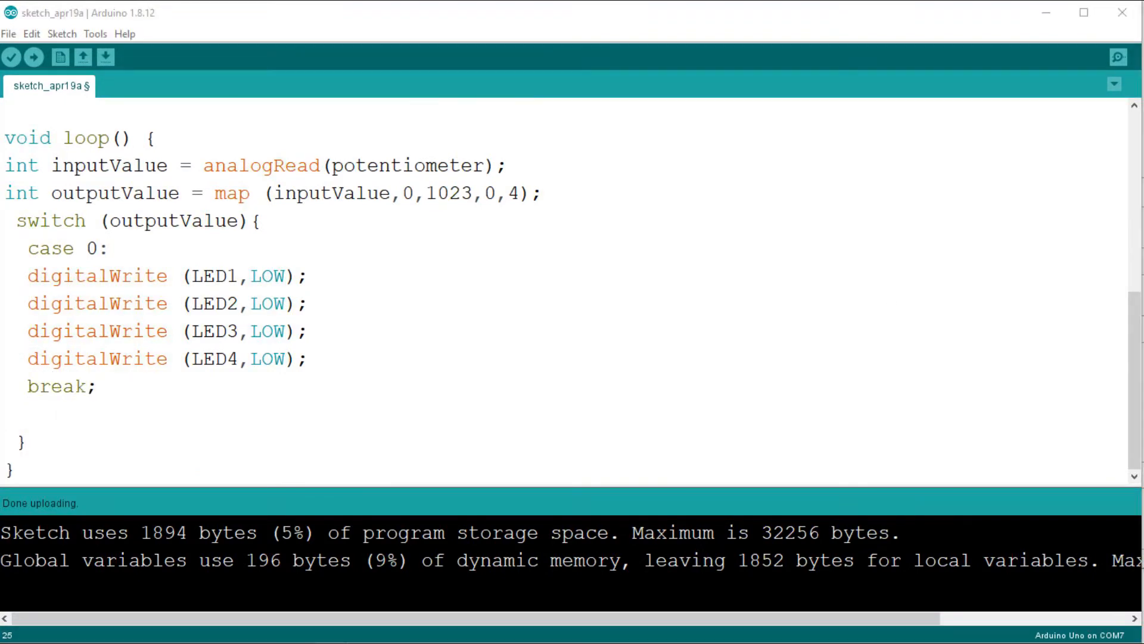